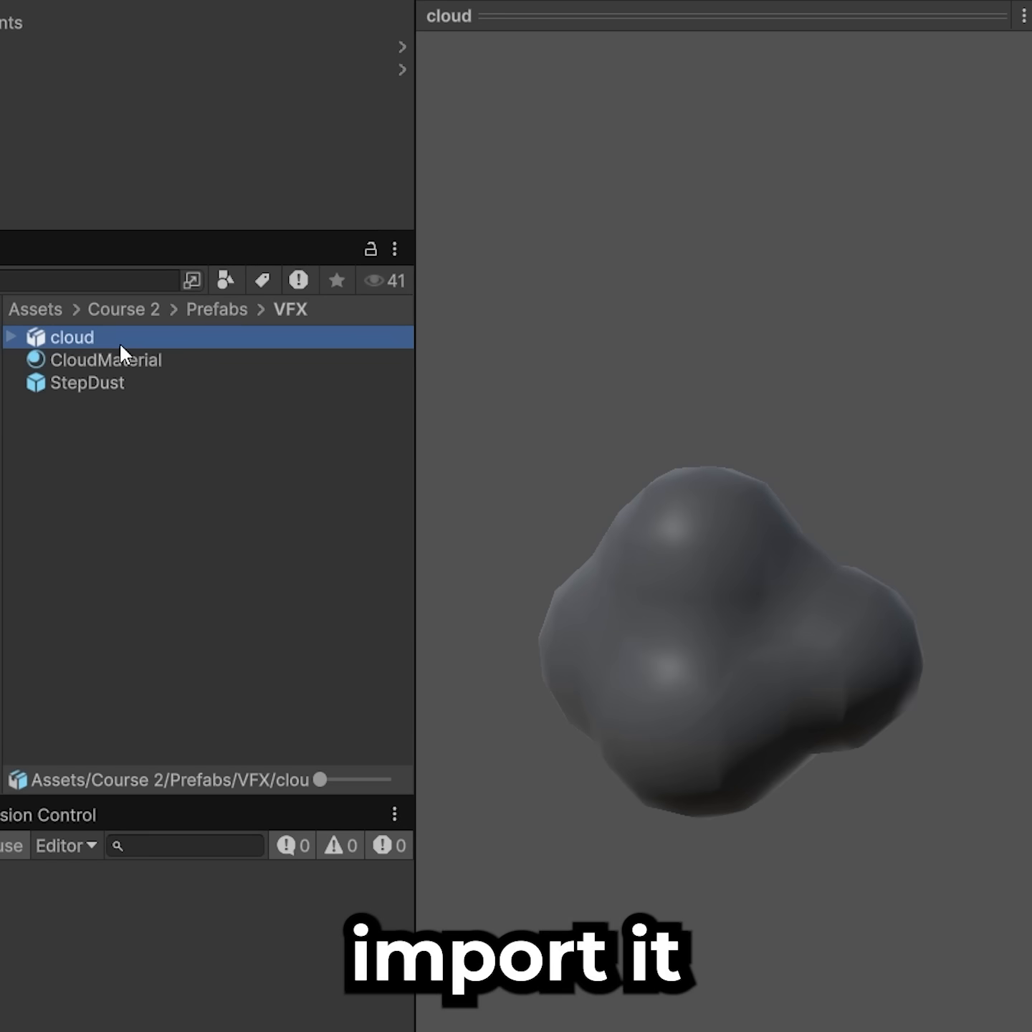
Preview the toon-shaded CloudMaterial, then select the StepDust particle system
left_click(106, 360)
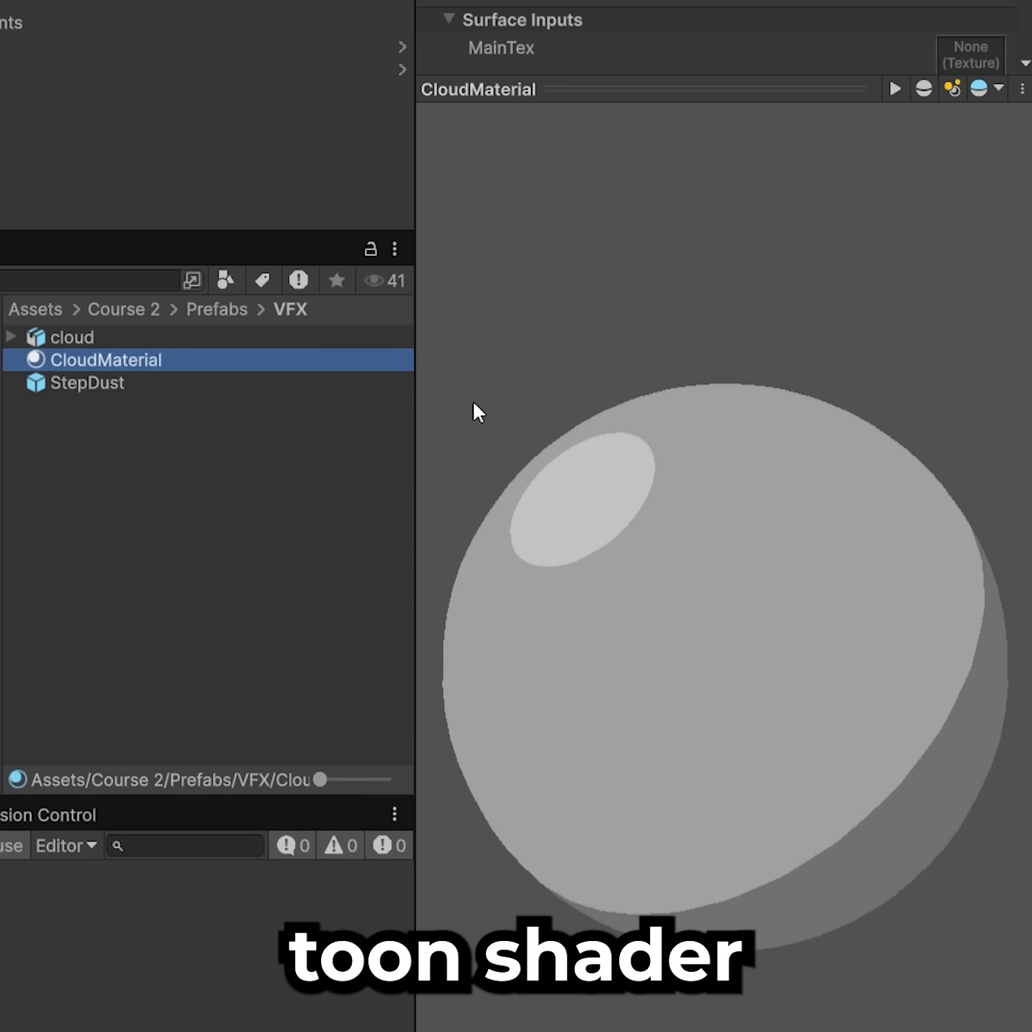
left_click(89, 383)
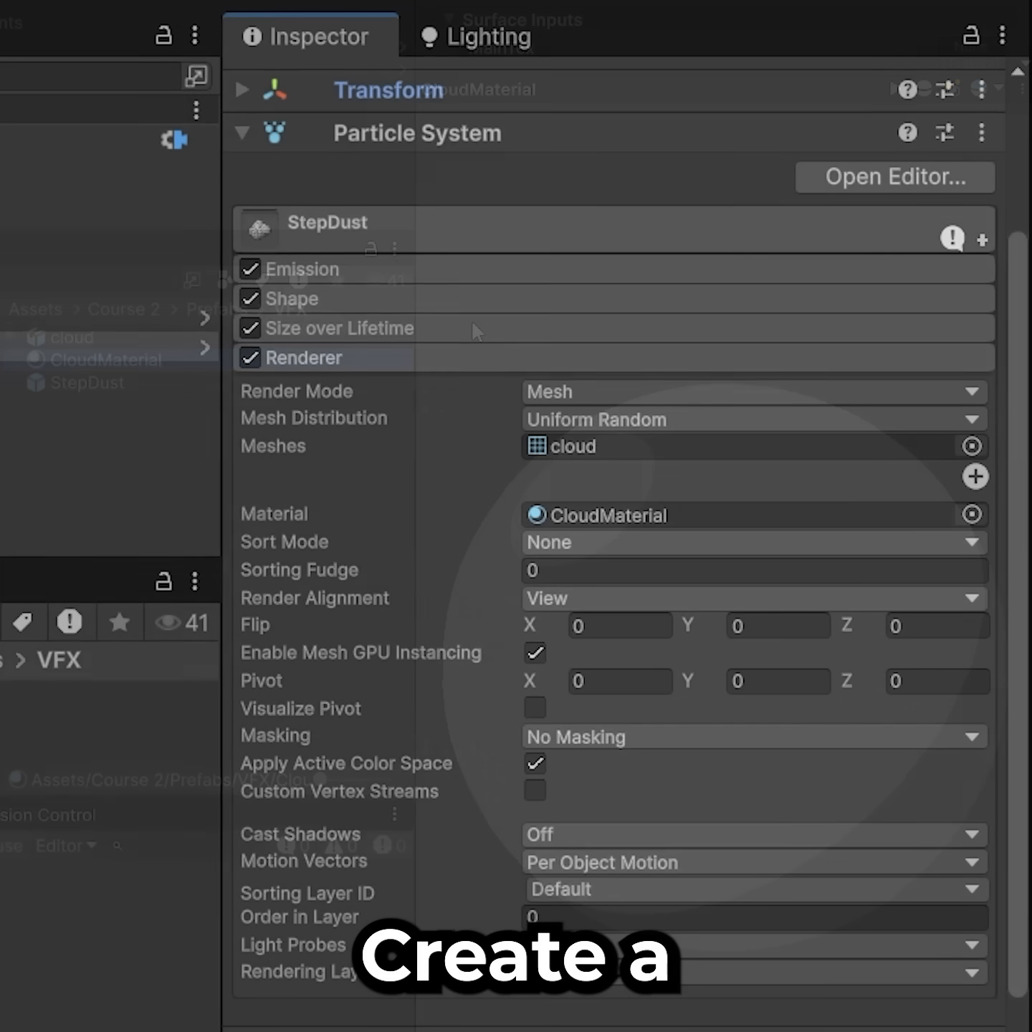
Scroll the StepDust Inspector down and expand the main Particle System module
scroll("down", 3)
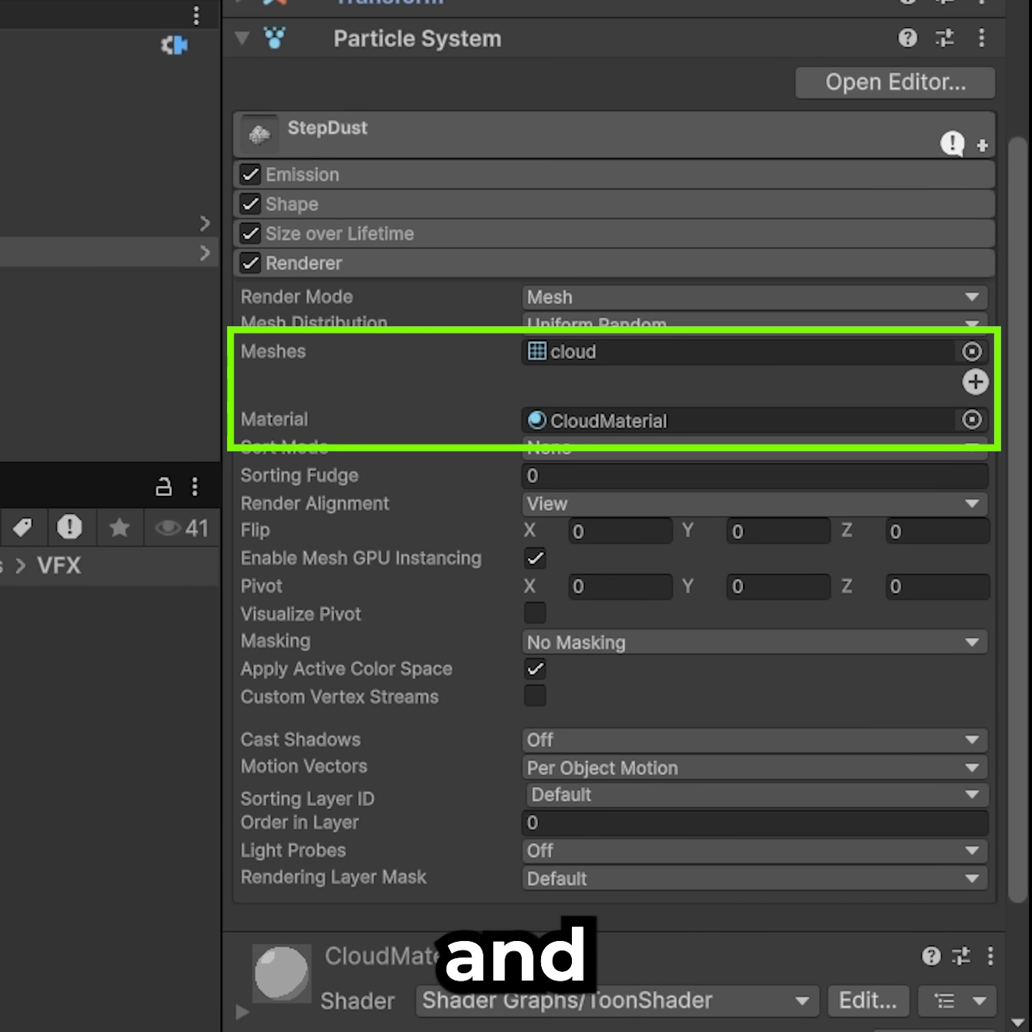
left_click(327, 128)
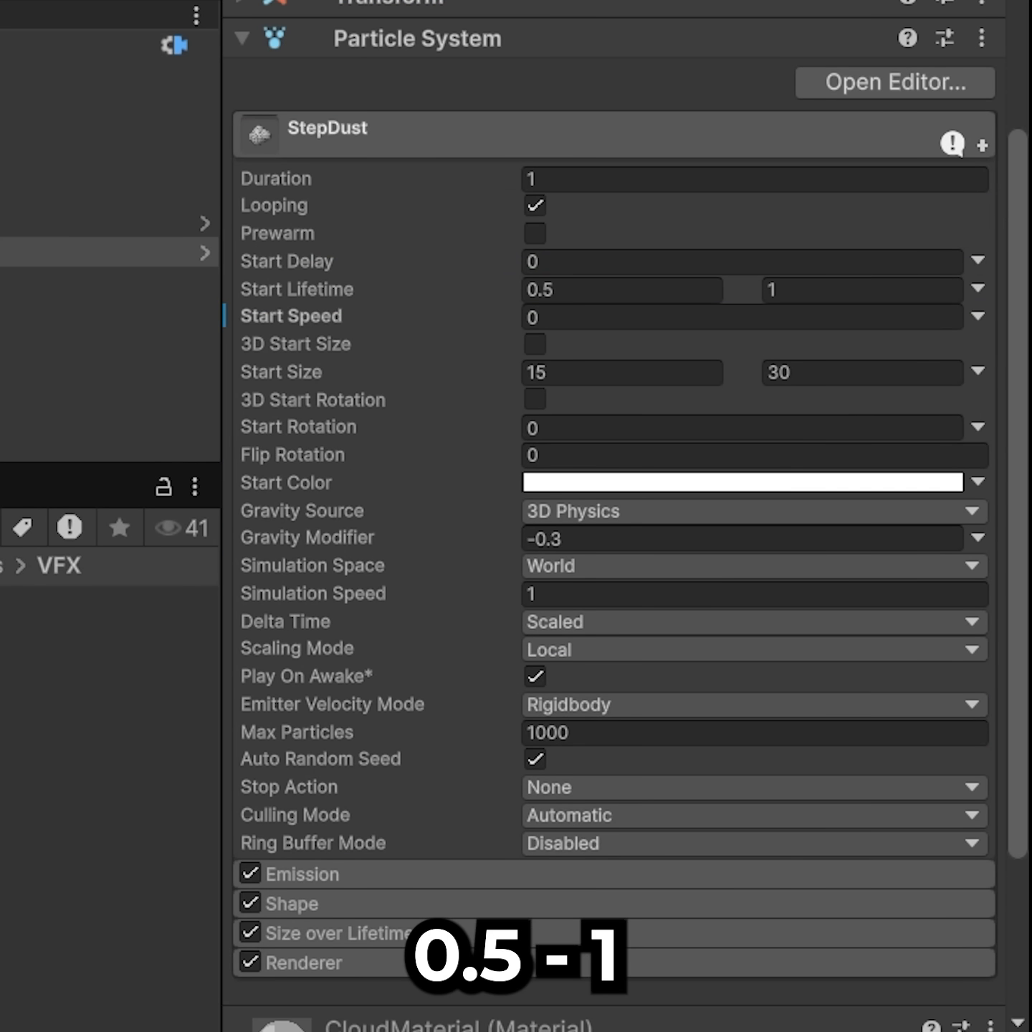
Set StepDust's Start Lifetime to Random Between Two Constants
left_click(977, 289)
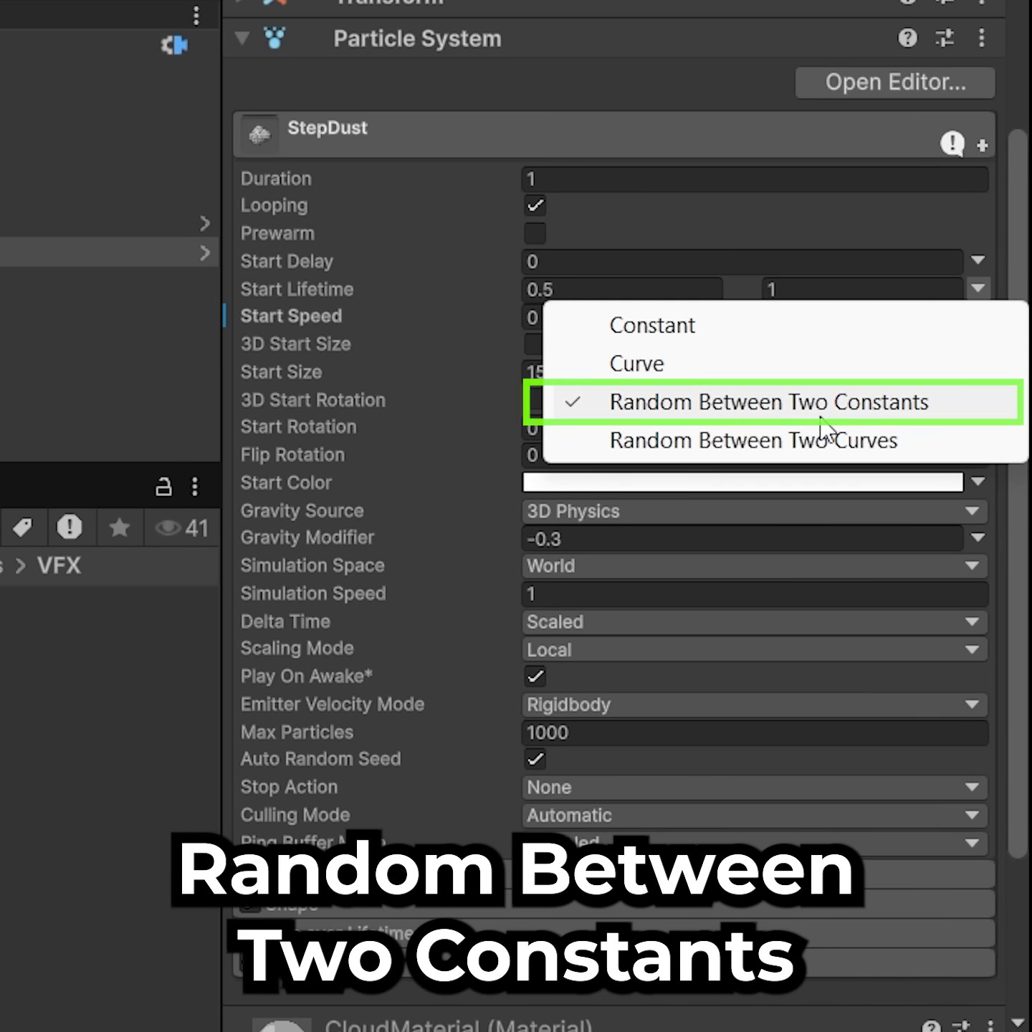
left_click(652, 325)
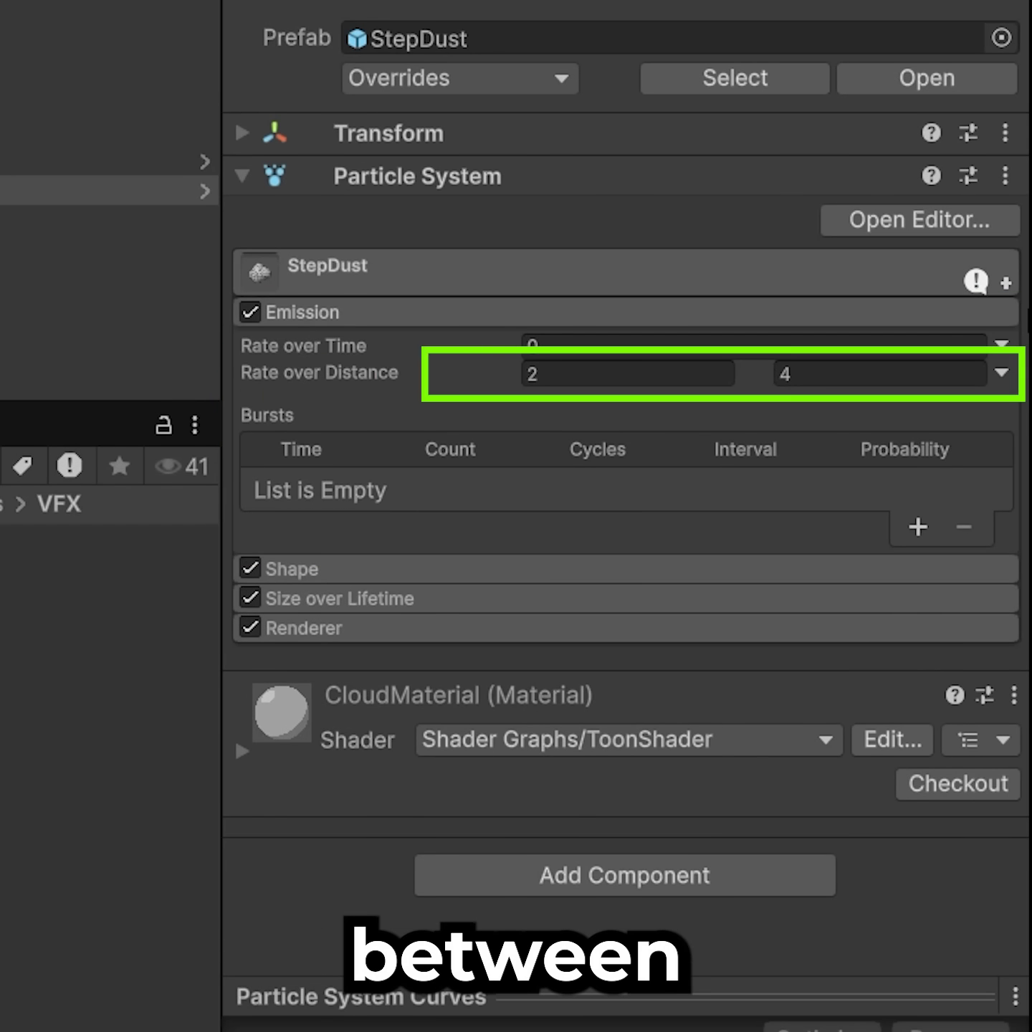
Expand StepDust's Emission module to change its emission rates
left_click(291, 569)
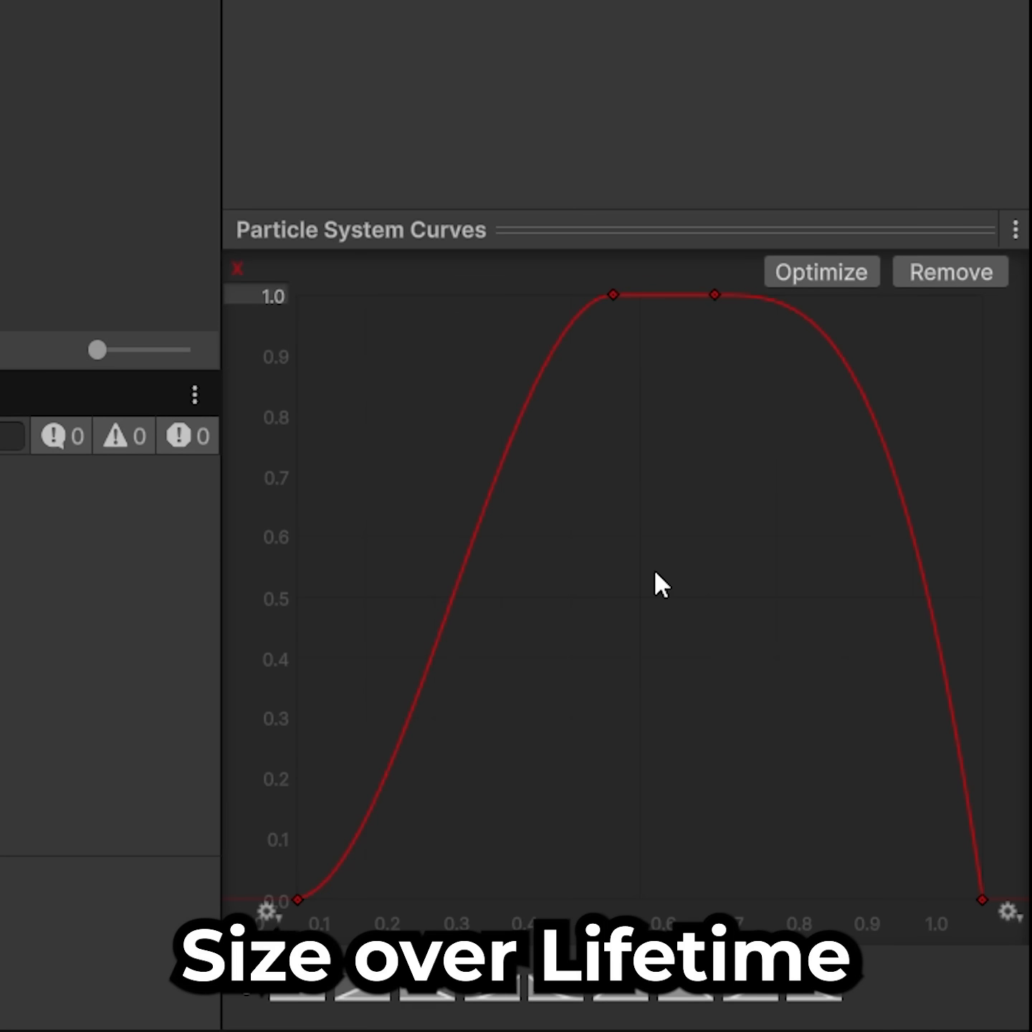
mouse_move(641, 212)
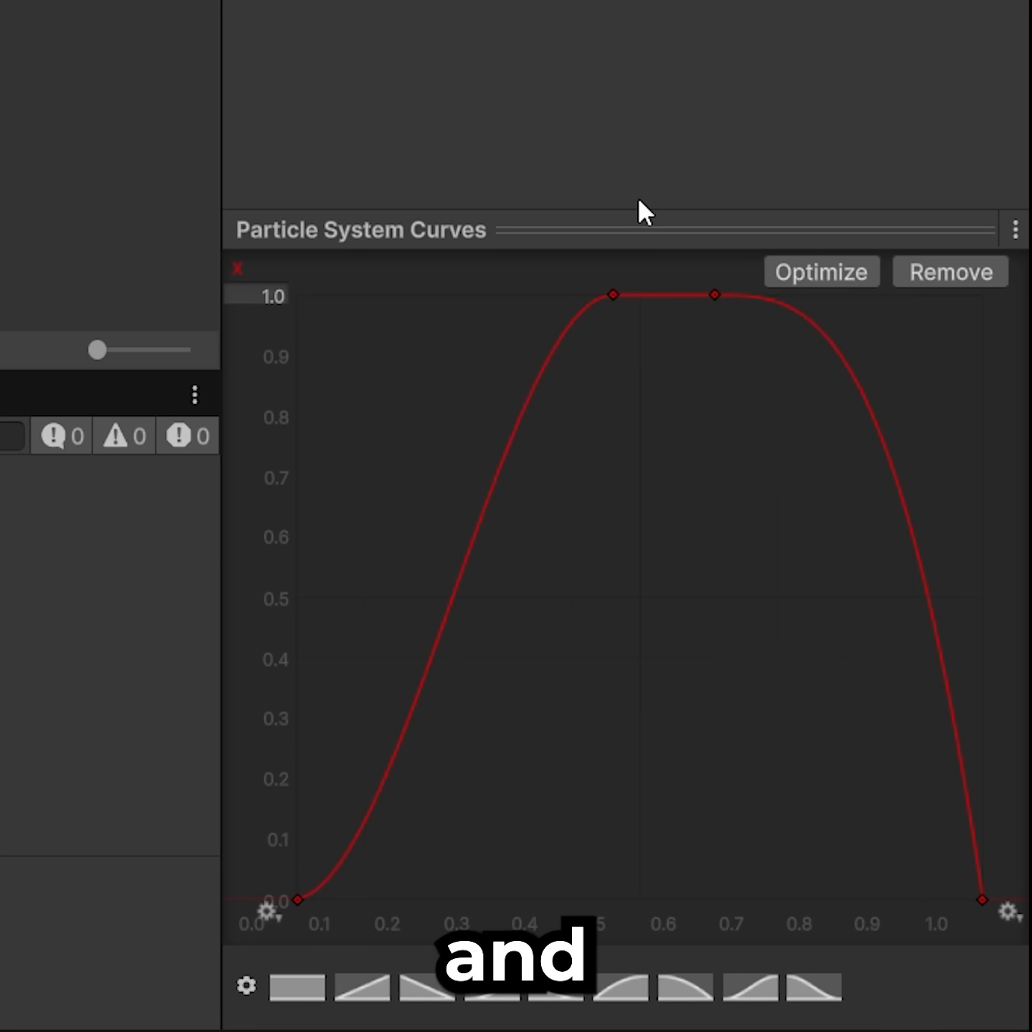